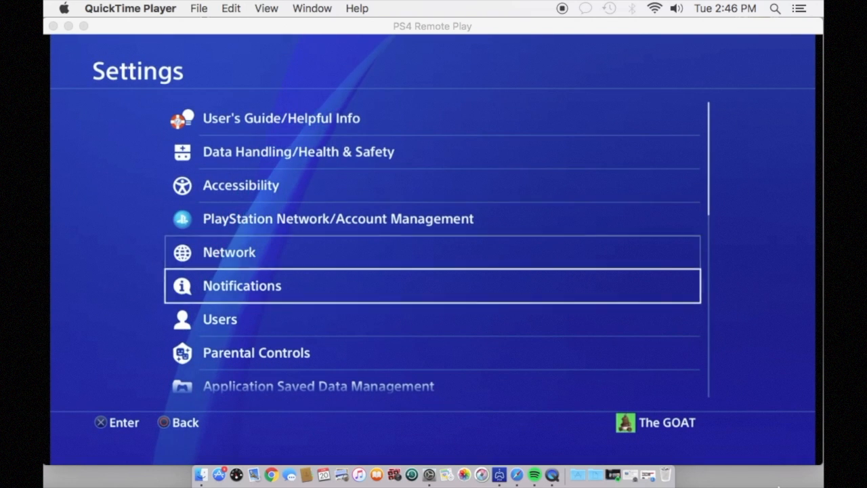
Step: Search Google in Safari for 'playstation remote play'
{"action": "scroll", "scroll_direction": "down", "scroll_amount": 3}
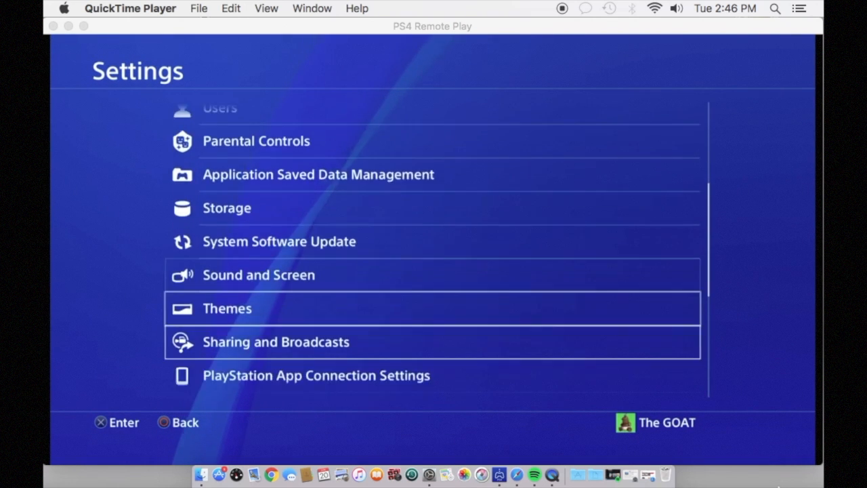
{"action": "scroll", "scroll_direction": "down", "scroll_amount": 3}
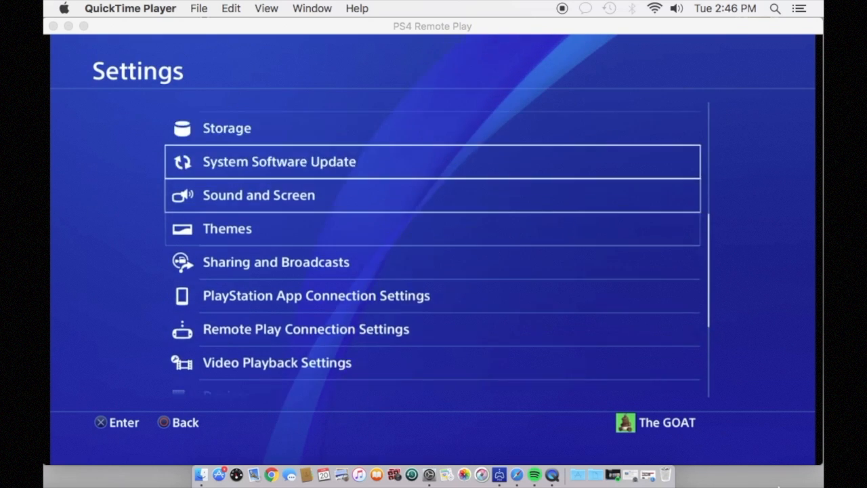
{"action": "scroll", "scroll_direction": "down", "scroll_amount": 3}
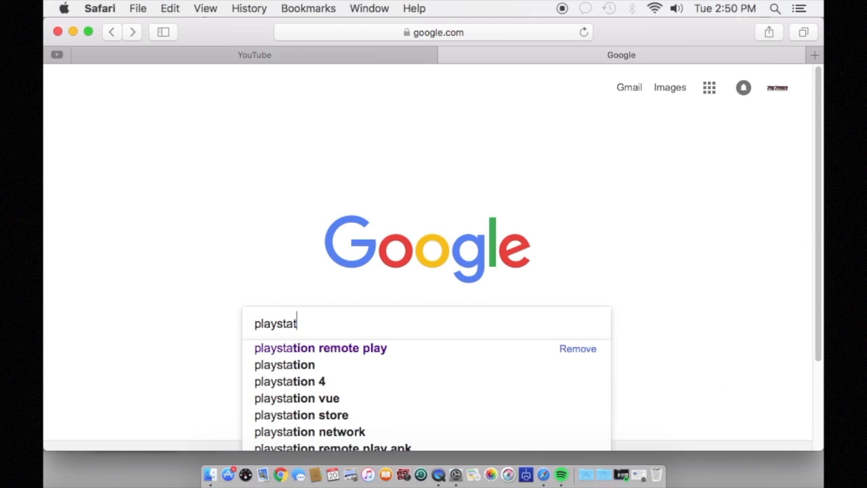
{"action": "left_click", "coordinate": [320, 347]}
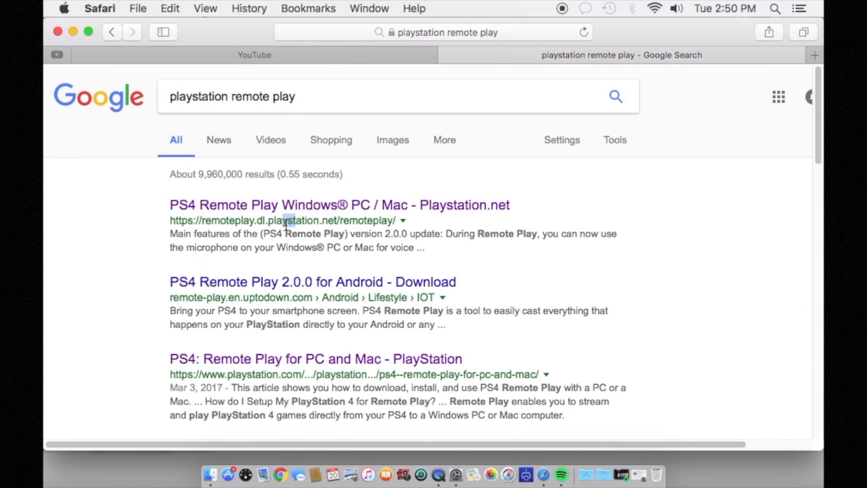
Step: Open the remoteplay.dl.playstation.net download page and scroll past the Mac download button
{"action": "left_click", "coordinate": [339, 205]}
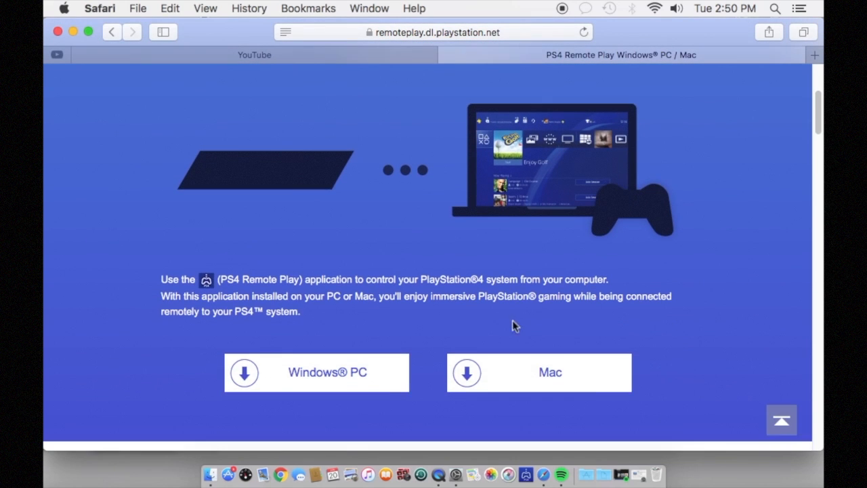
{"action": "mouse_move", "coordinate": [512, 380]}
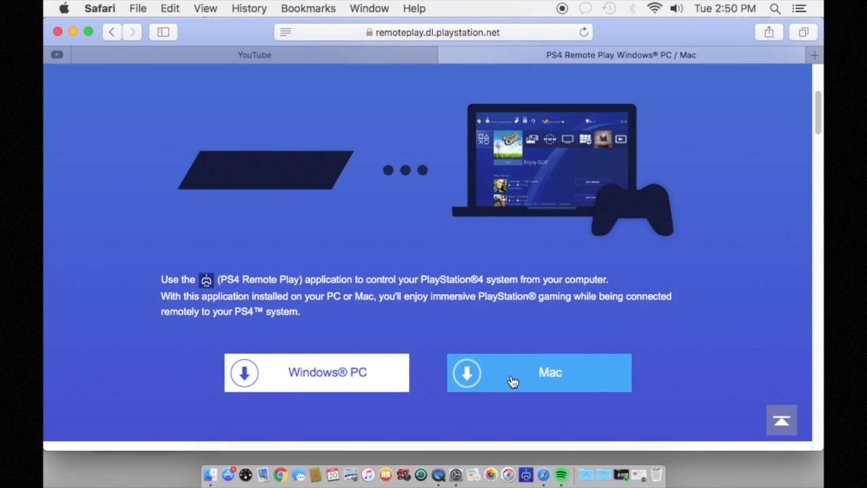
{"action": "scroll", "scroll_direction": "down", "scroll_amount": 3}
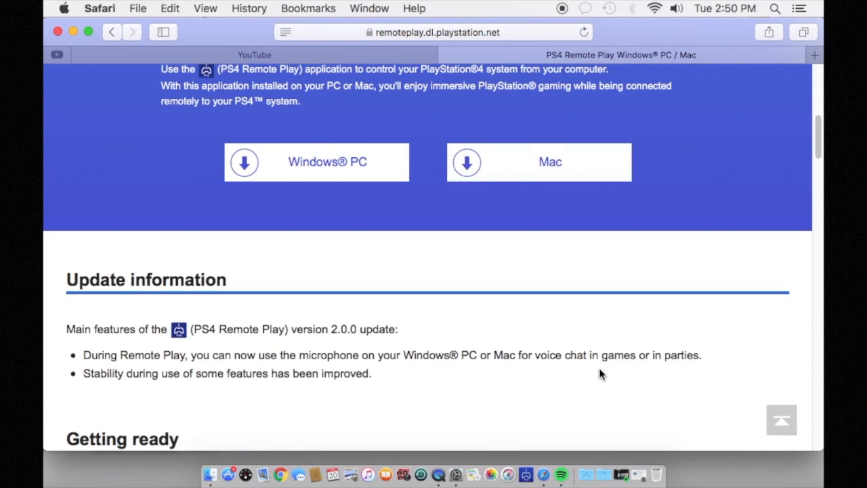
{"action": "scroll", "scroll_direction": "down", "scroll_amount": 3}
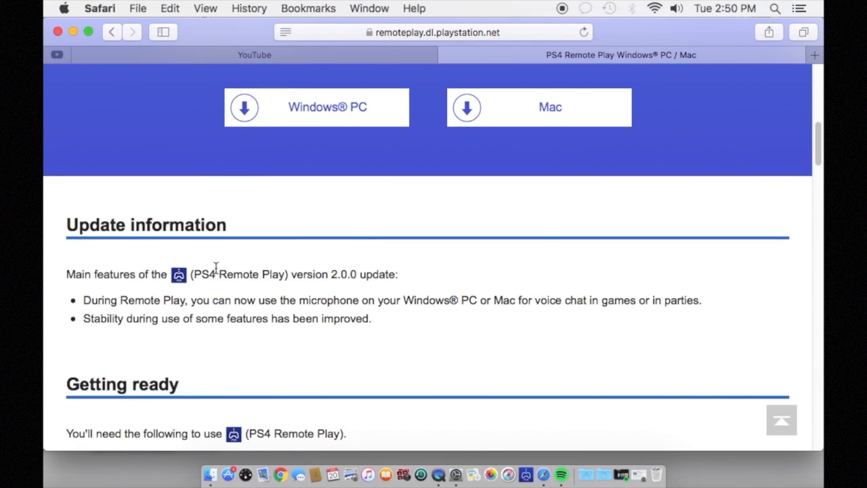
{"action": "scroll", "scroll_direction": "down", "scroll_amount": 3}
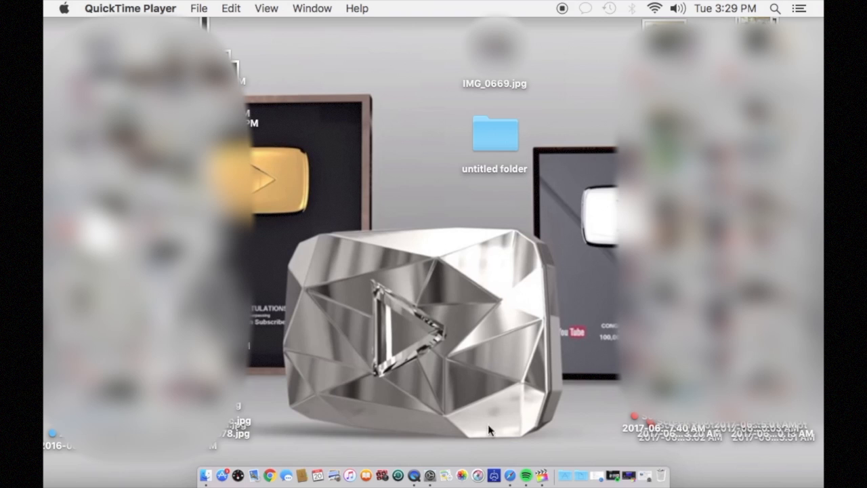
Step: Launch PS4 Remote Play and sign in to PlayStation Network from Preferences
{"action": "left_click", "coordinate": [493, 474]}
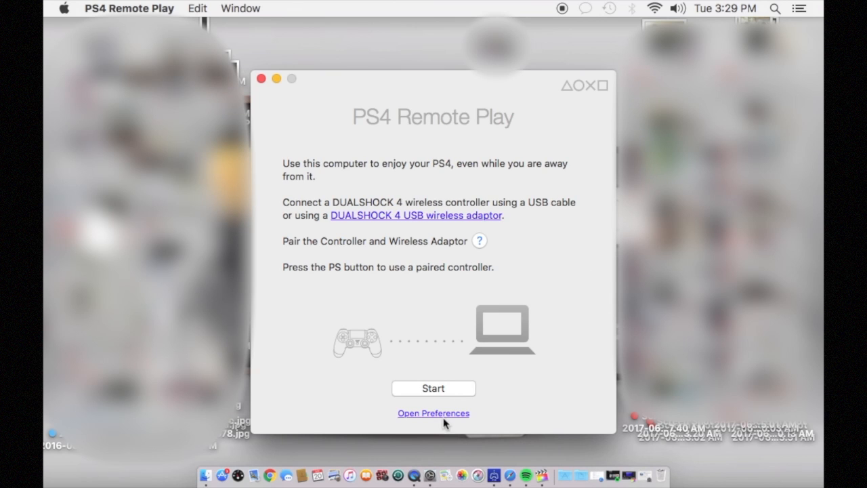
{"action": "left_click", "coordinate": [433, 413]}
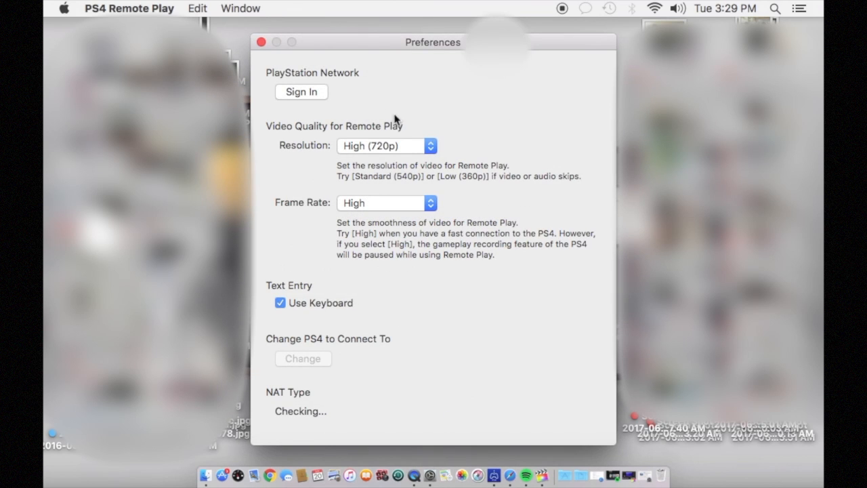
{"action": "left_click", "coordinate": [300, 92]}
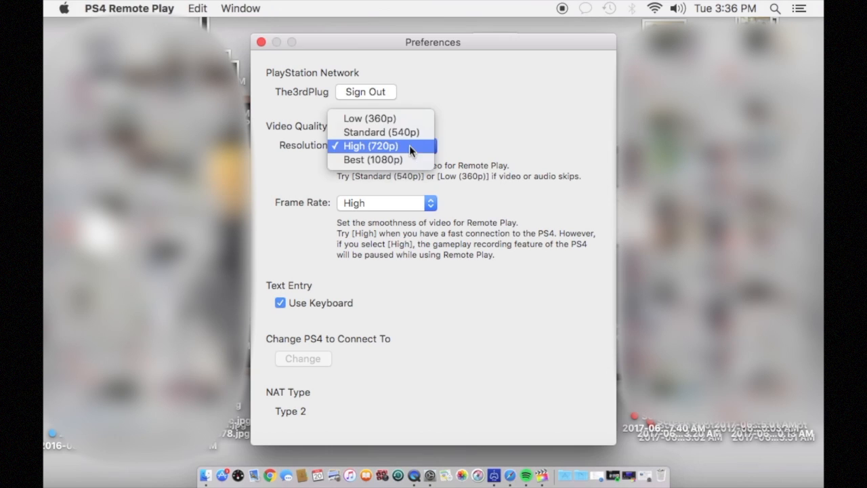
{"action": "mouse_move", "coordinate": [406, 145]}
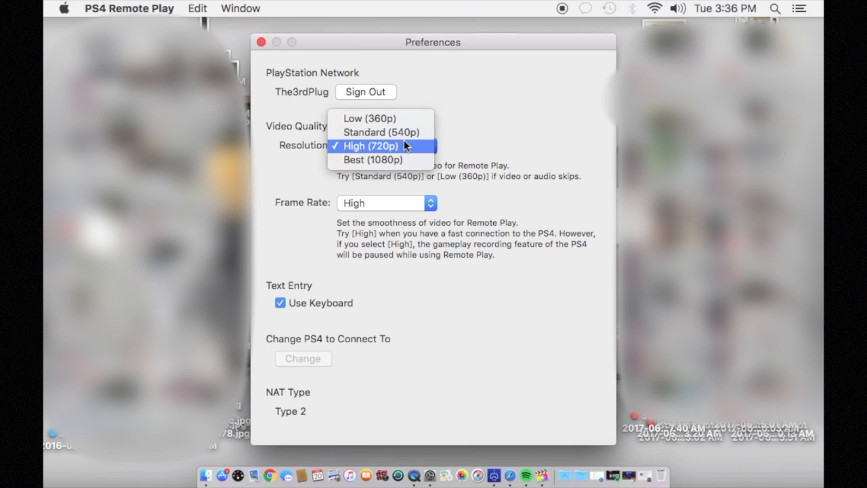
{"action": "mouse_move", "coordinate": [410, 146]}
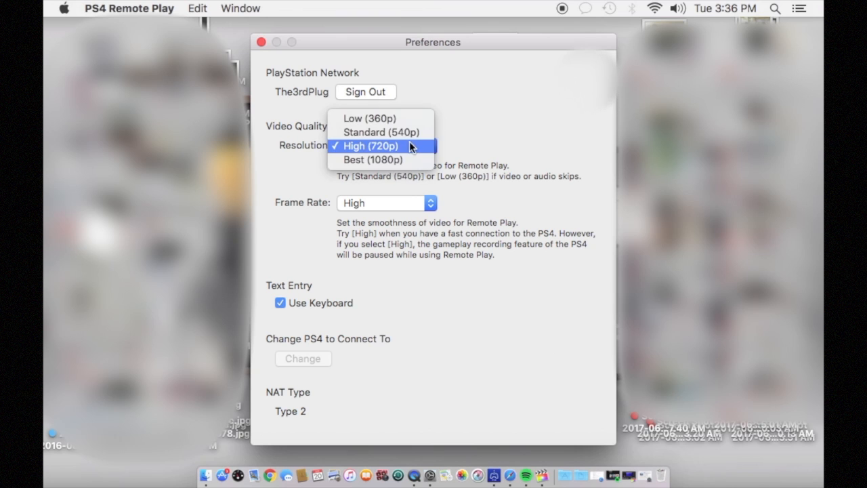
Step: Keep resolution at High (720p) and frame rate at High, then start searching for the PS4
{"action": "left_click", "coordinate": [387, 202]}
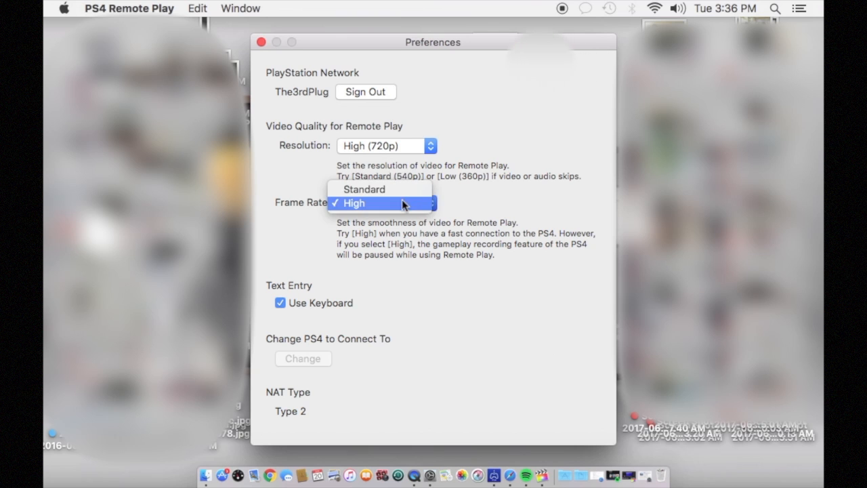
{"action": "left_click", "coordinate": [353, 203]}
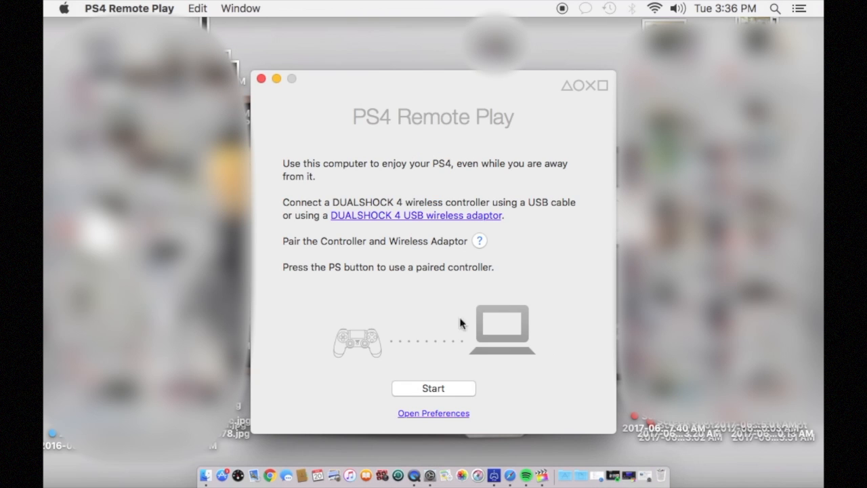
{"action": "left_click", "coordinate": [432, 387]}
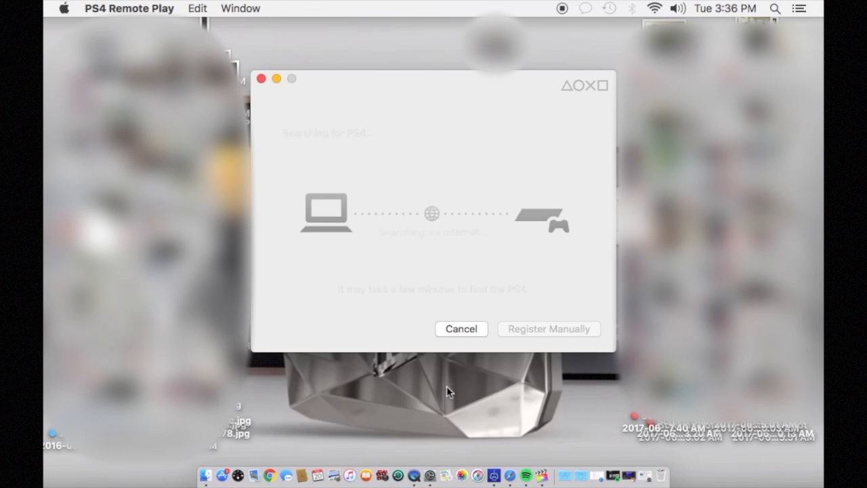